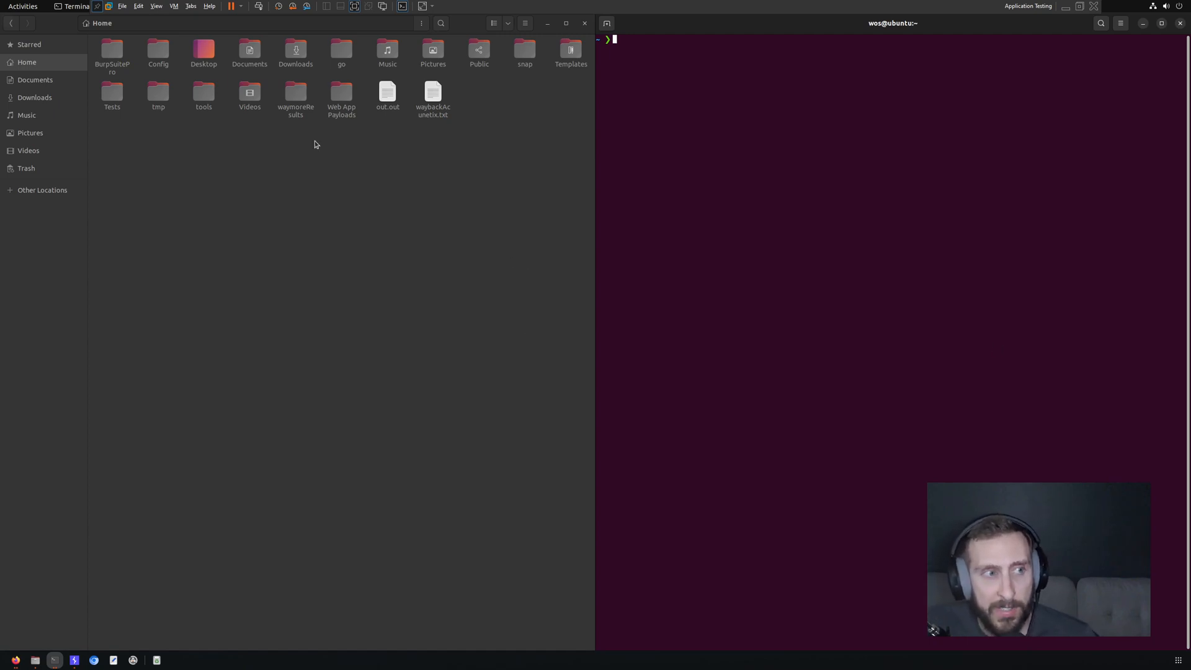
- Open the waymoreResults folder and select secrets.json
{"action": "double_click", "coordinate": [296, 90]}
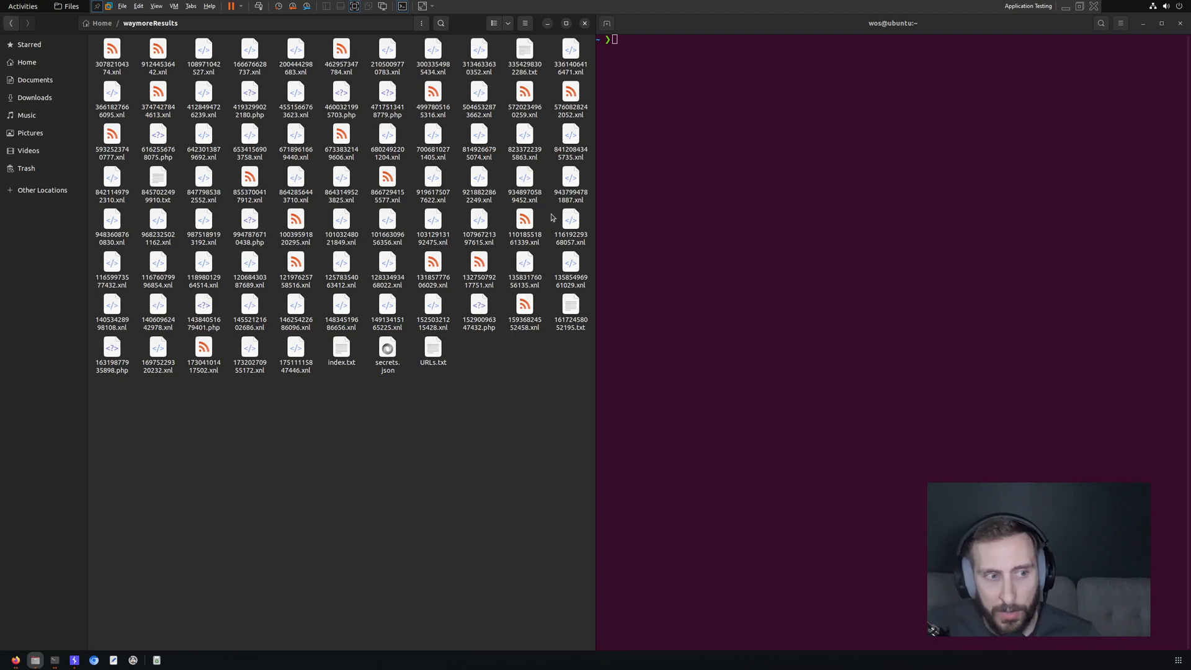
{"action": "left_click", "coordinate": [387, 350]}
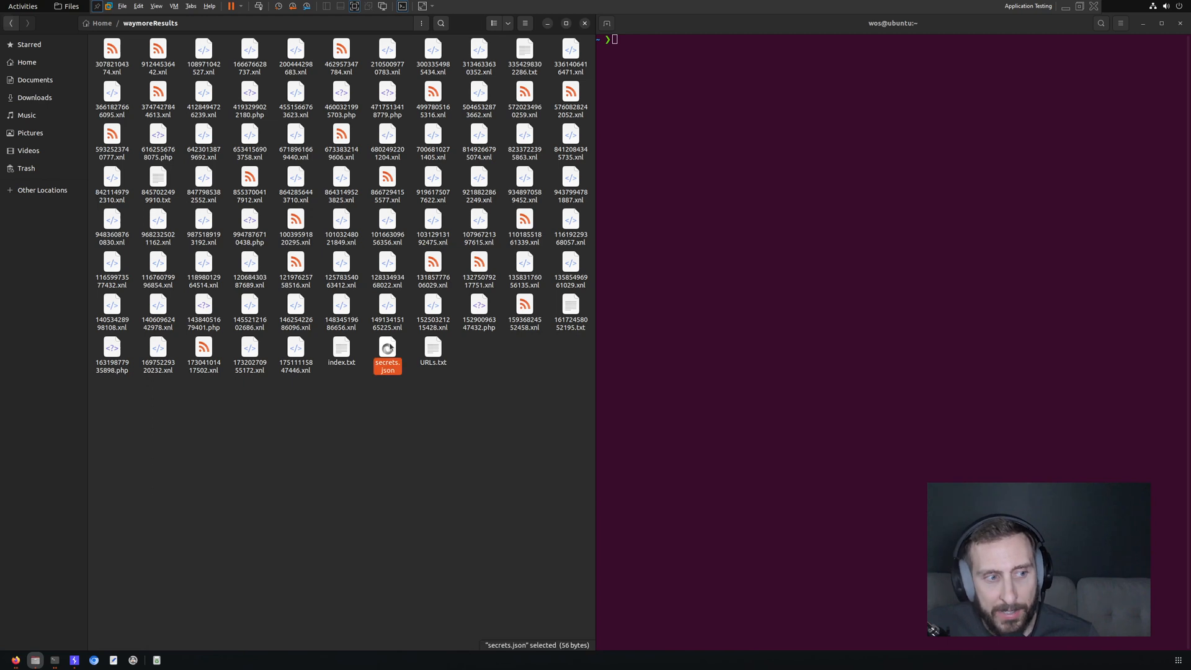
- View the key and password in secrets.json, then close the editor
{"action": "double_click", "coordinate": [387, 350]}
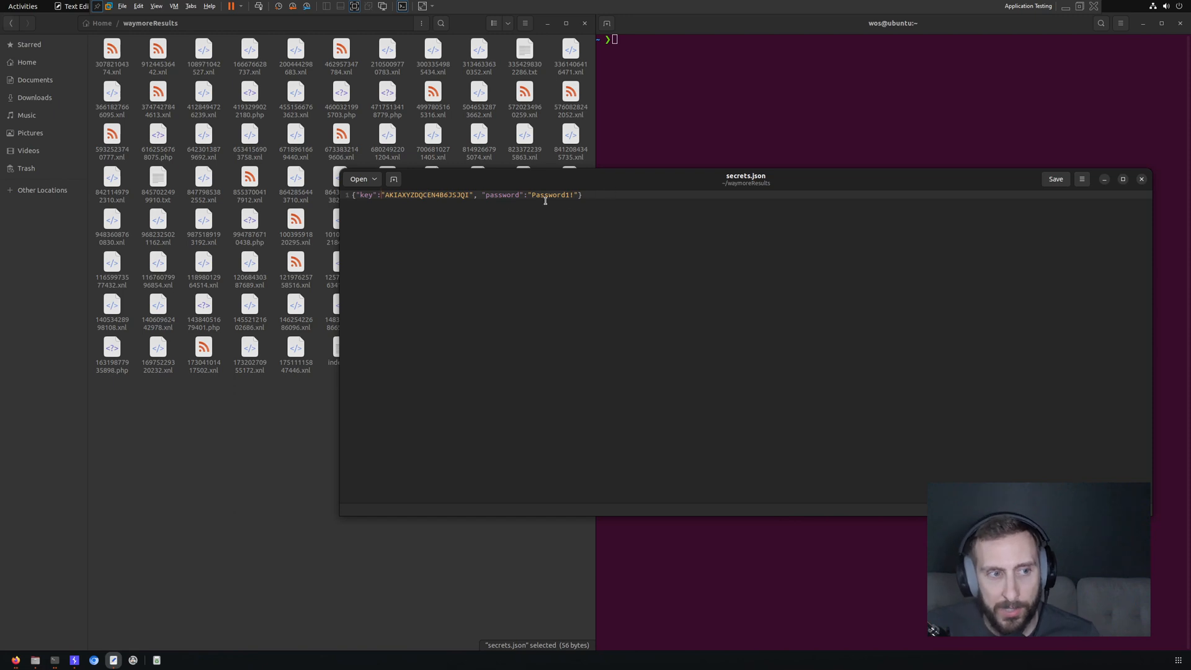
{"action": "mouse_move", "coordinate": [633, 250]}
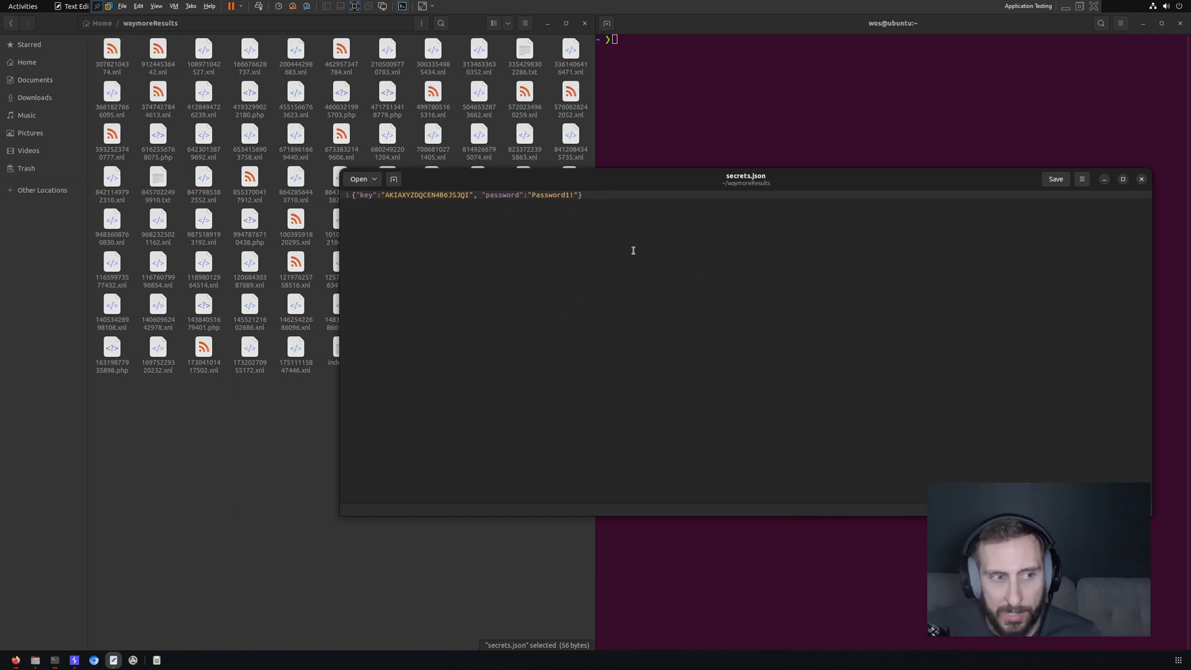
{"action": "left_click", "coordinate": [1141, 178]}
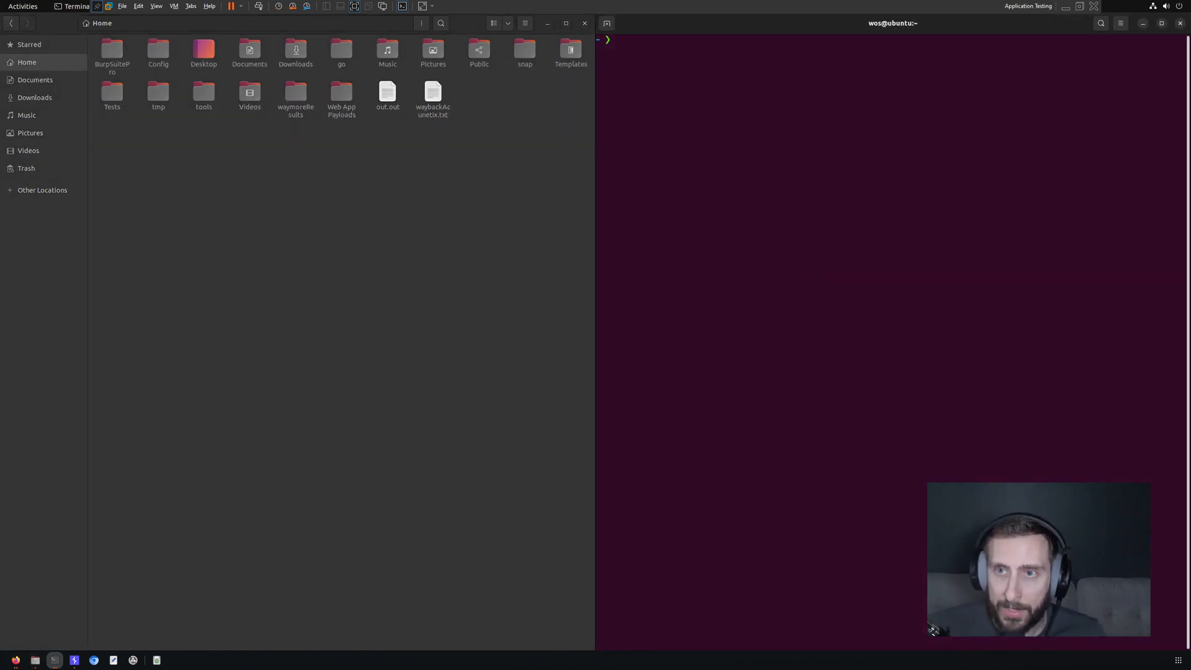
- Run 'trufflehog filesystem ~/waymoreResults' to scan the results folder
{"action": "type", "text": "tru"}
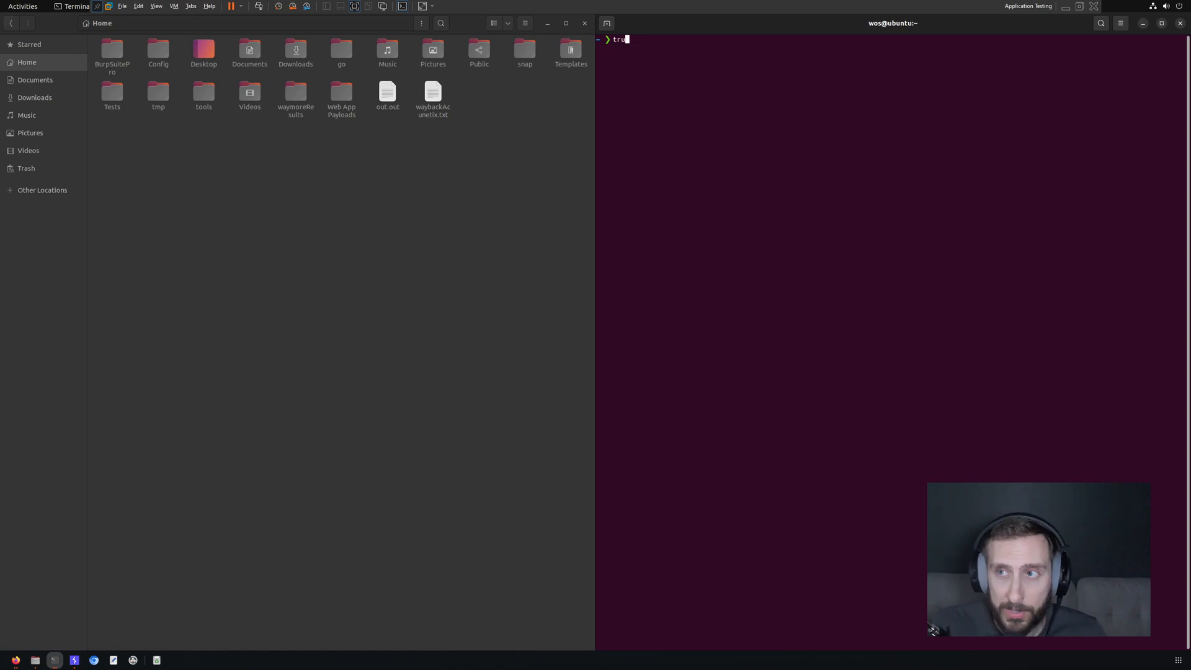
{"action": "type", "text": "fflehog file"}
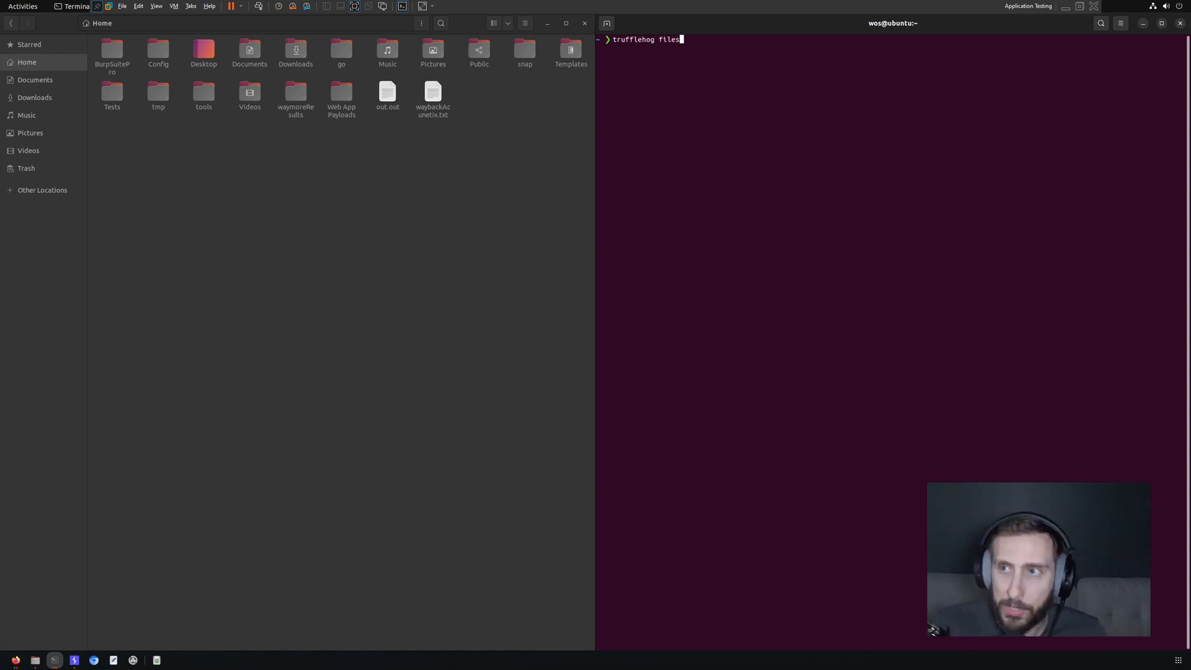
{"action": "type", "text": "system"}
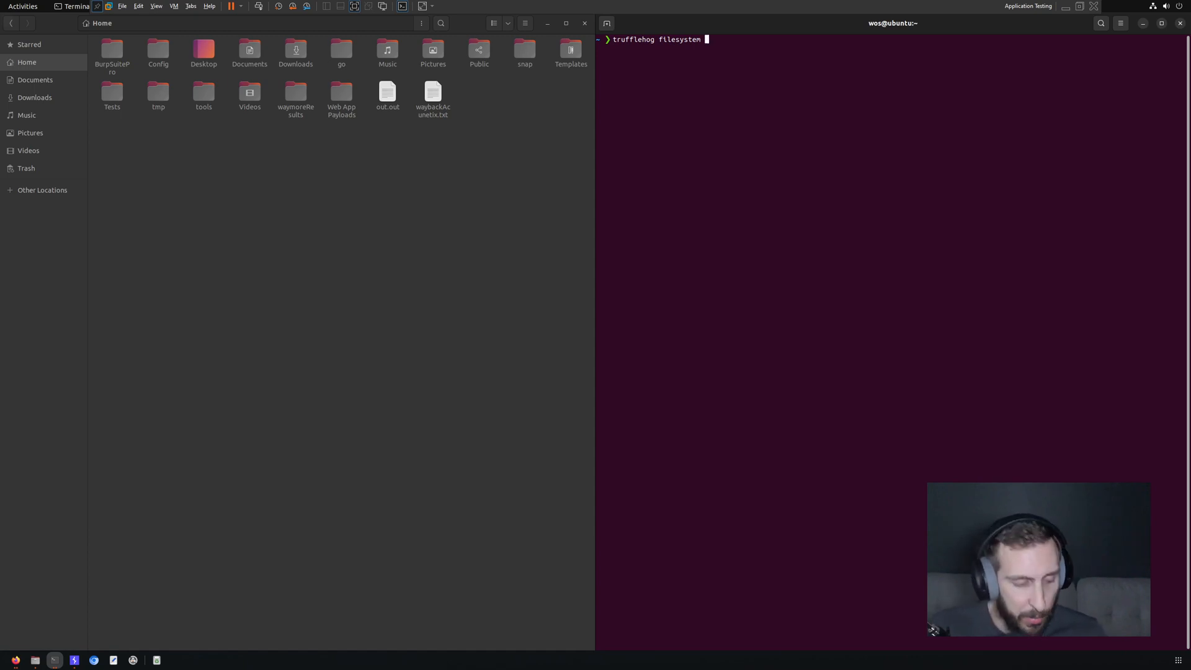
{"action": "type", "text": "~/waymoreResults"}
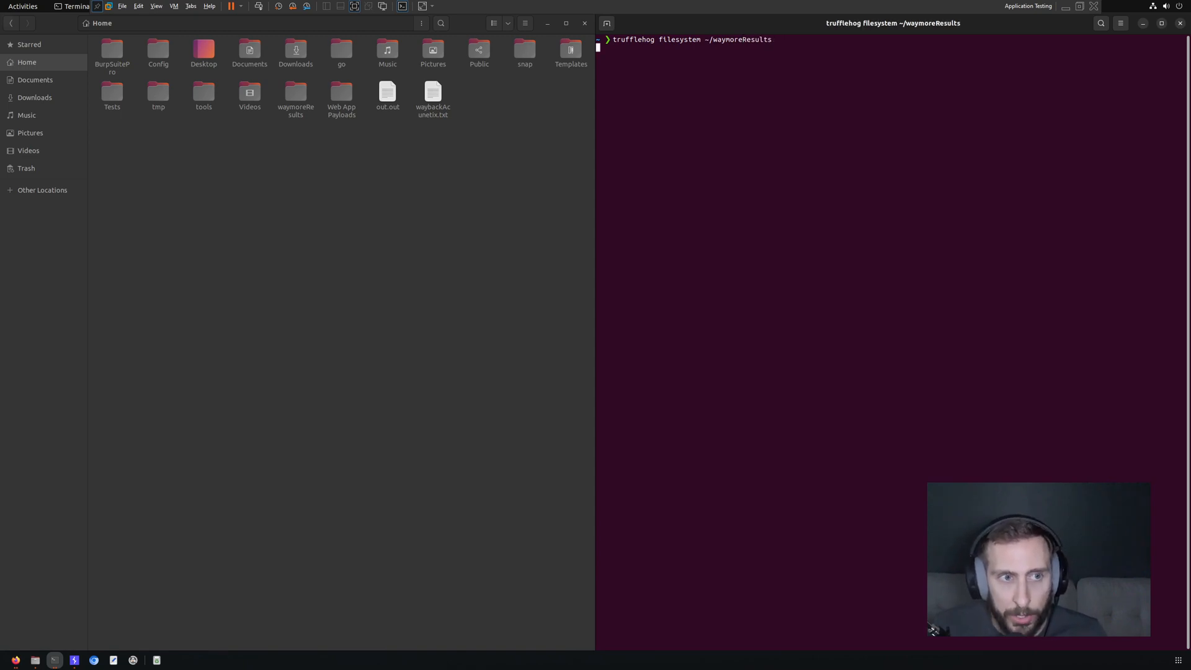
{"action": "key", "text": "Return"}
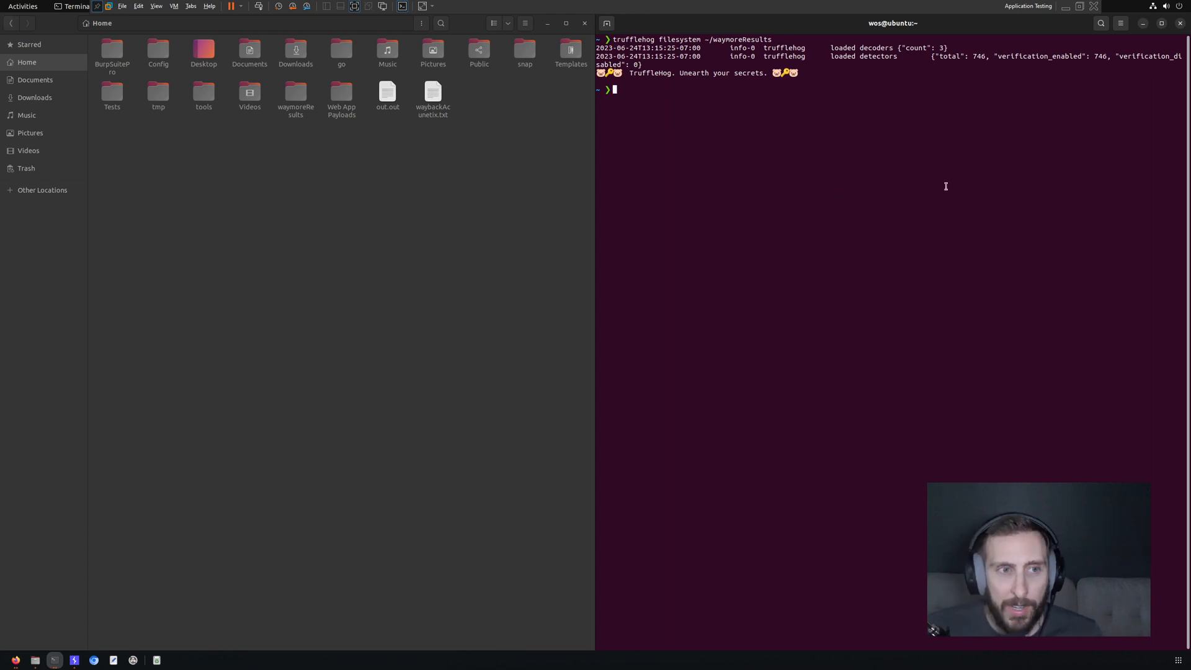
- After the TruffleHog scan finishes with no secrets, start typing a whispers command
{"action": "type", "text": "wht"}
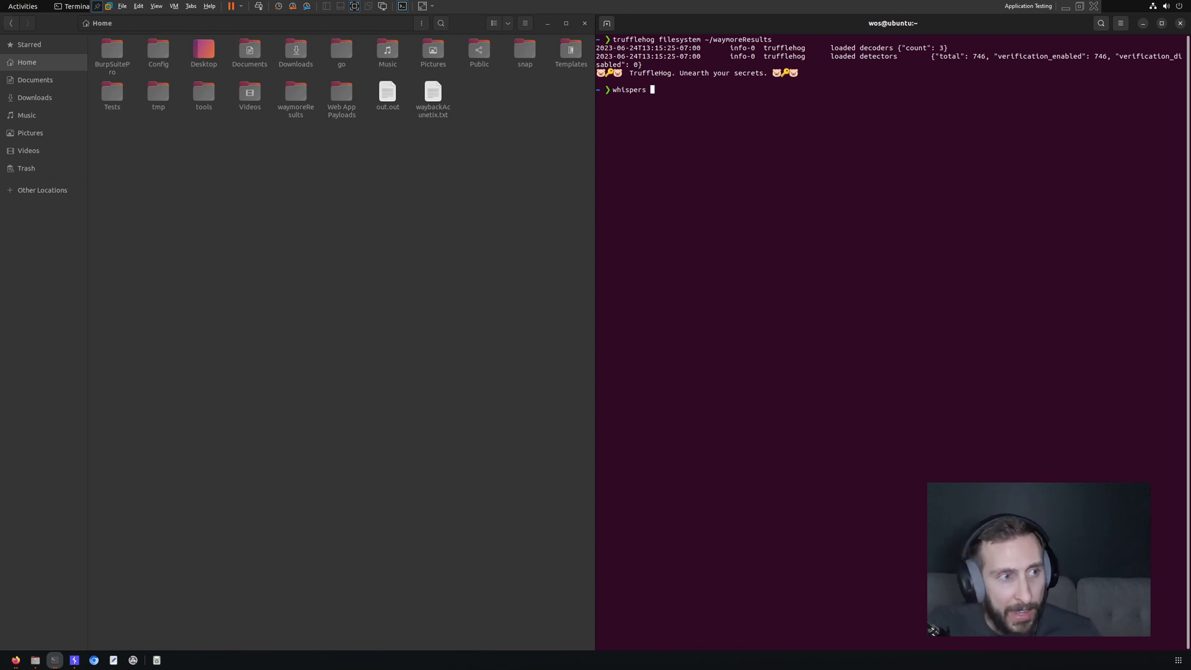
- Fix the mistyped path so the whispers command targets ~/waymoreResults
{"action": "type", "text": "waymor"}
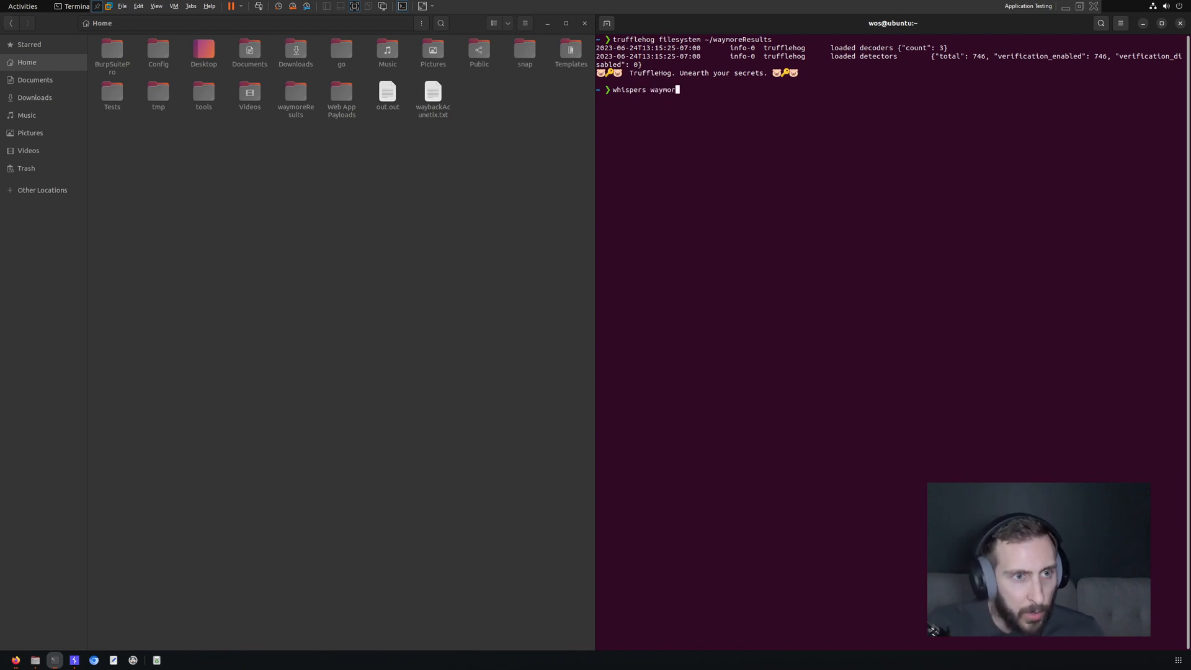
{"action": "key", "text": "BackSpace"}
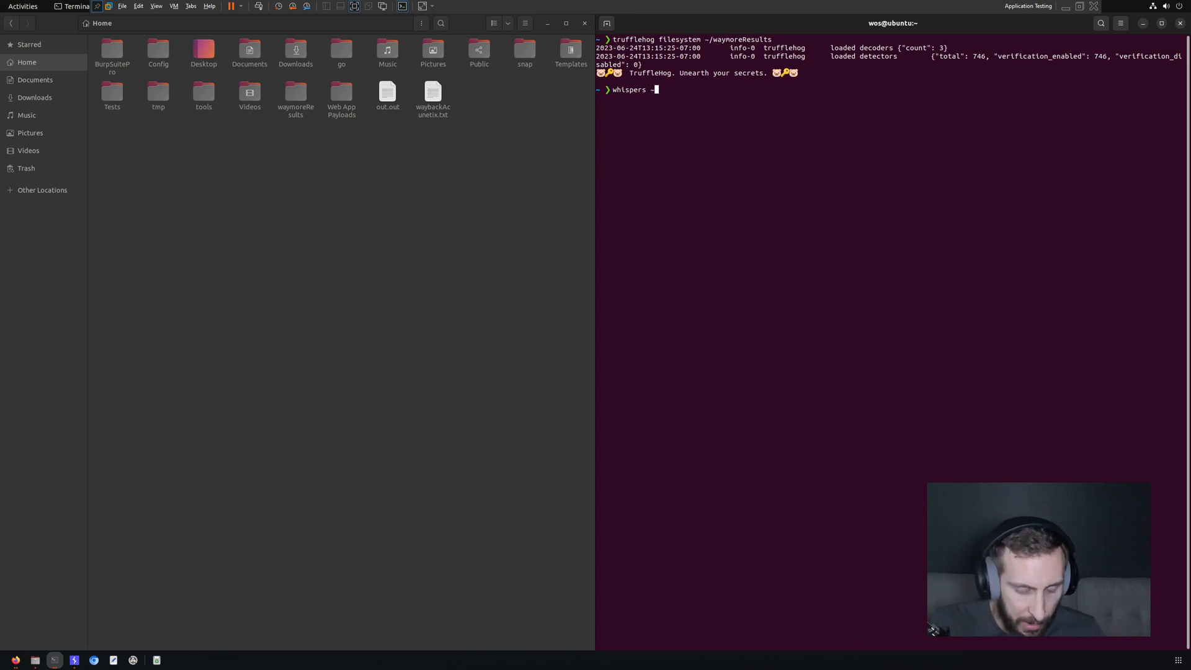
{"action": "type", "text": "~/waymore"}
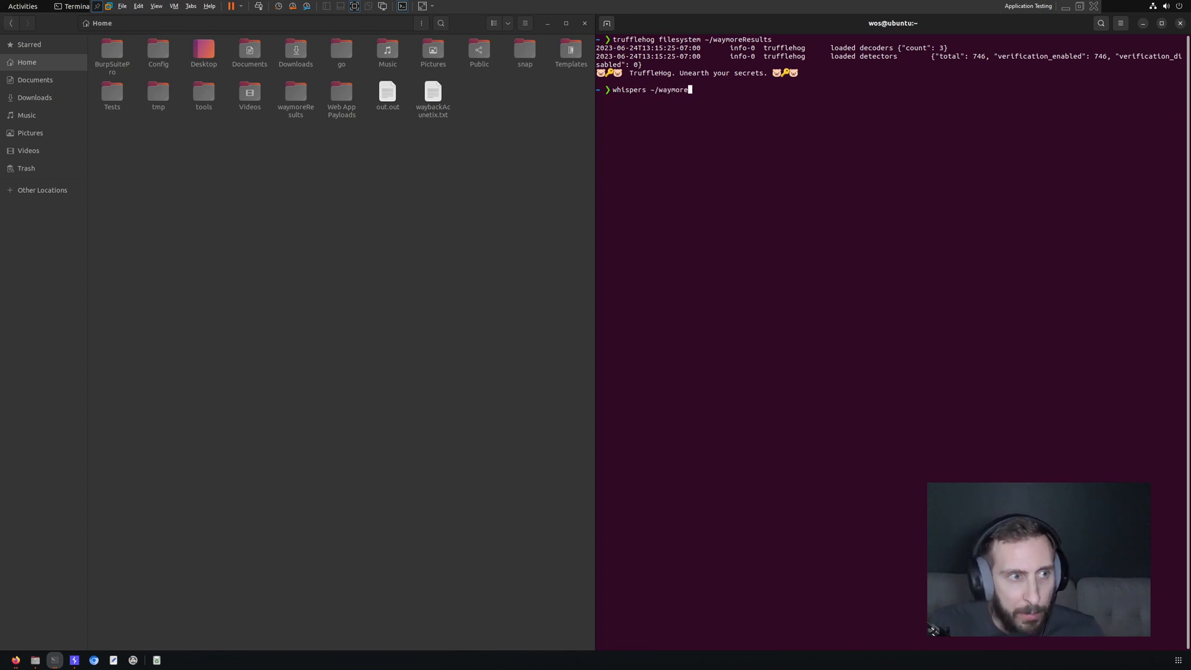